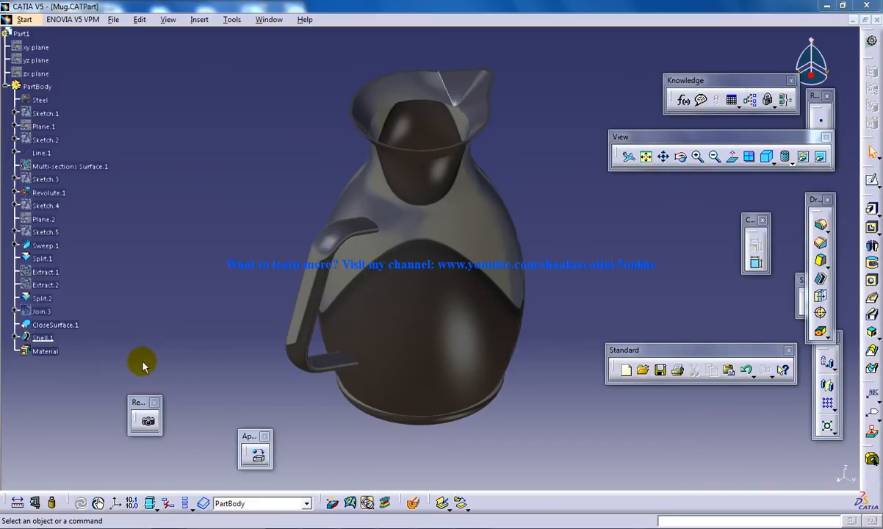
mouse_move(147, 420)
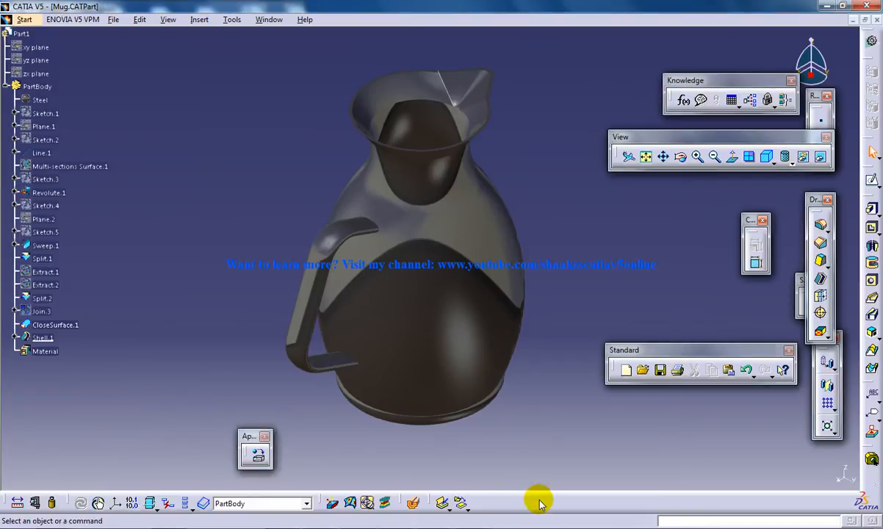
Show the Render toolbar and start Photo Studio Easy Tools for the mug.
right_click(540, 502)
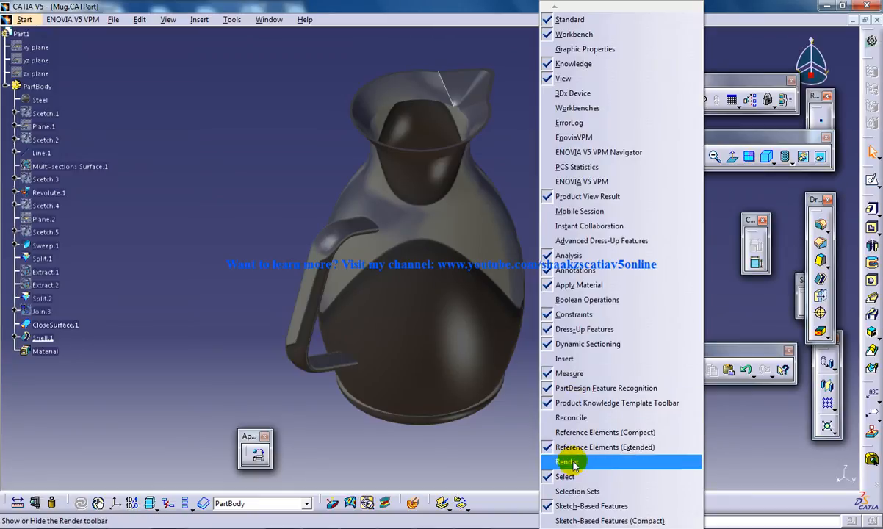
left_click(567, 461)
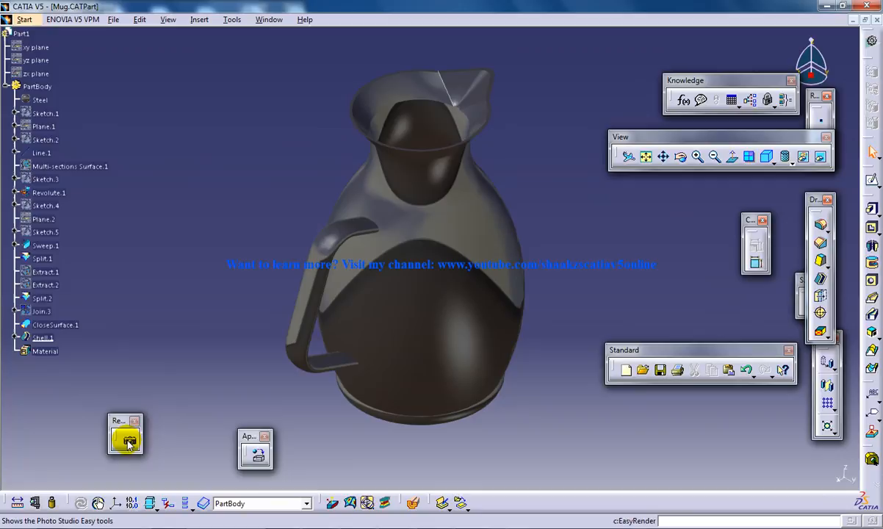
left_click(129, 440)
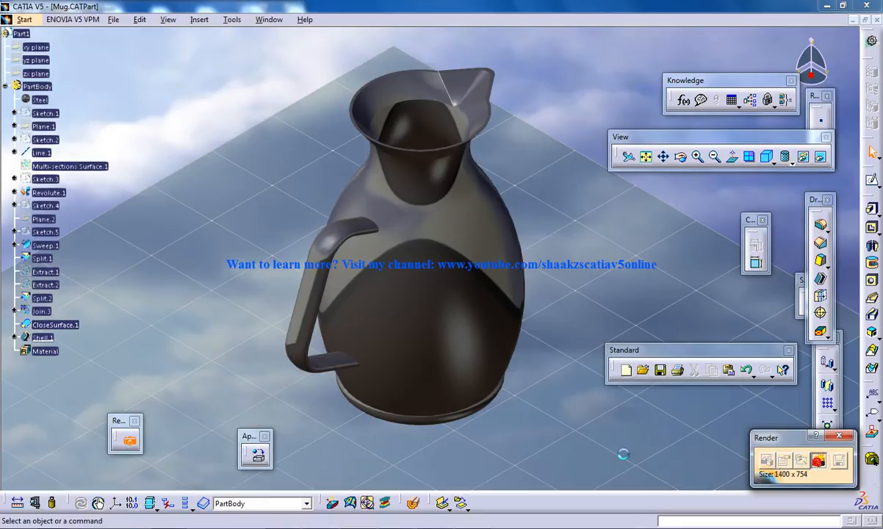
Render the mug scene against the sky backdrop with its cast shadow.
left_click(817, 461)
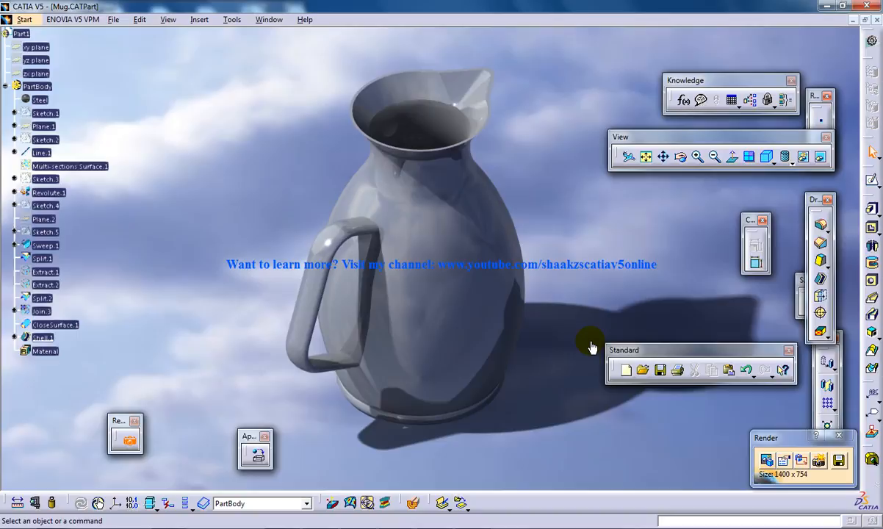
mouse_move(611, 347)
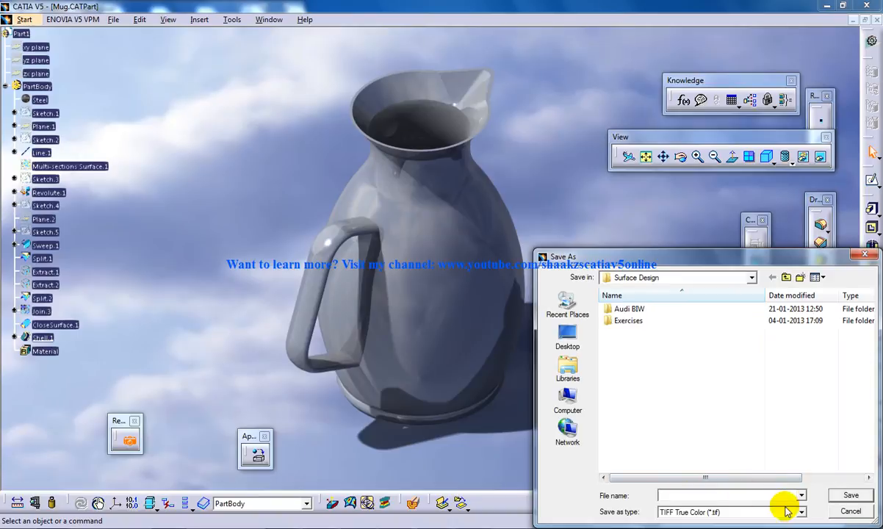
Save the rendered mug image as a TIFF True Color file.
left_click(800, 511)
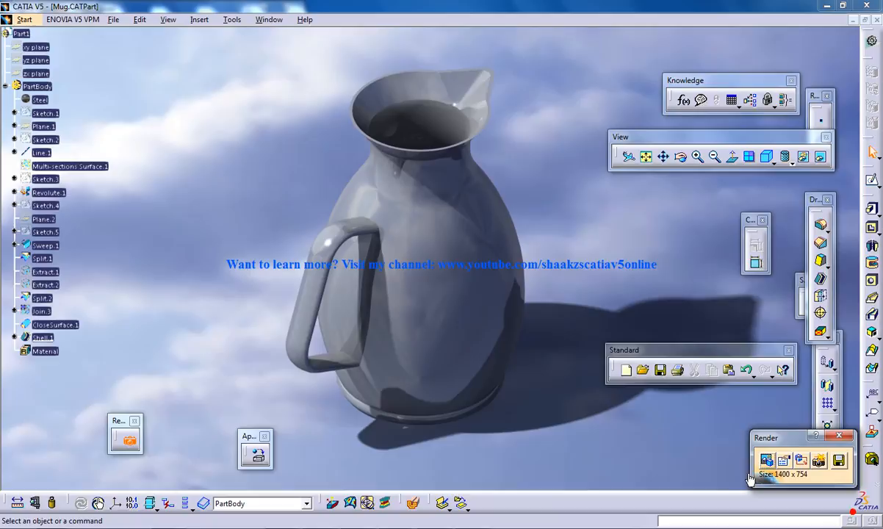
mouse_move(545, 370)
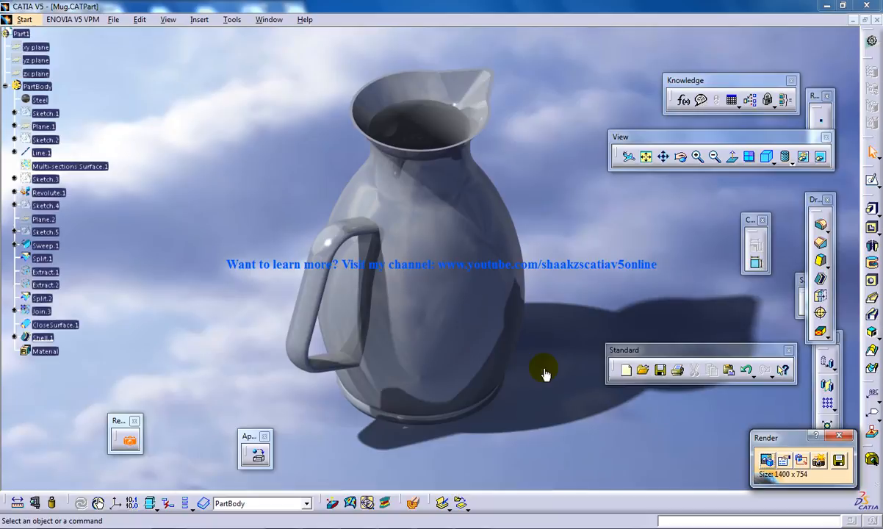